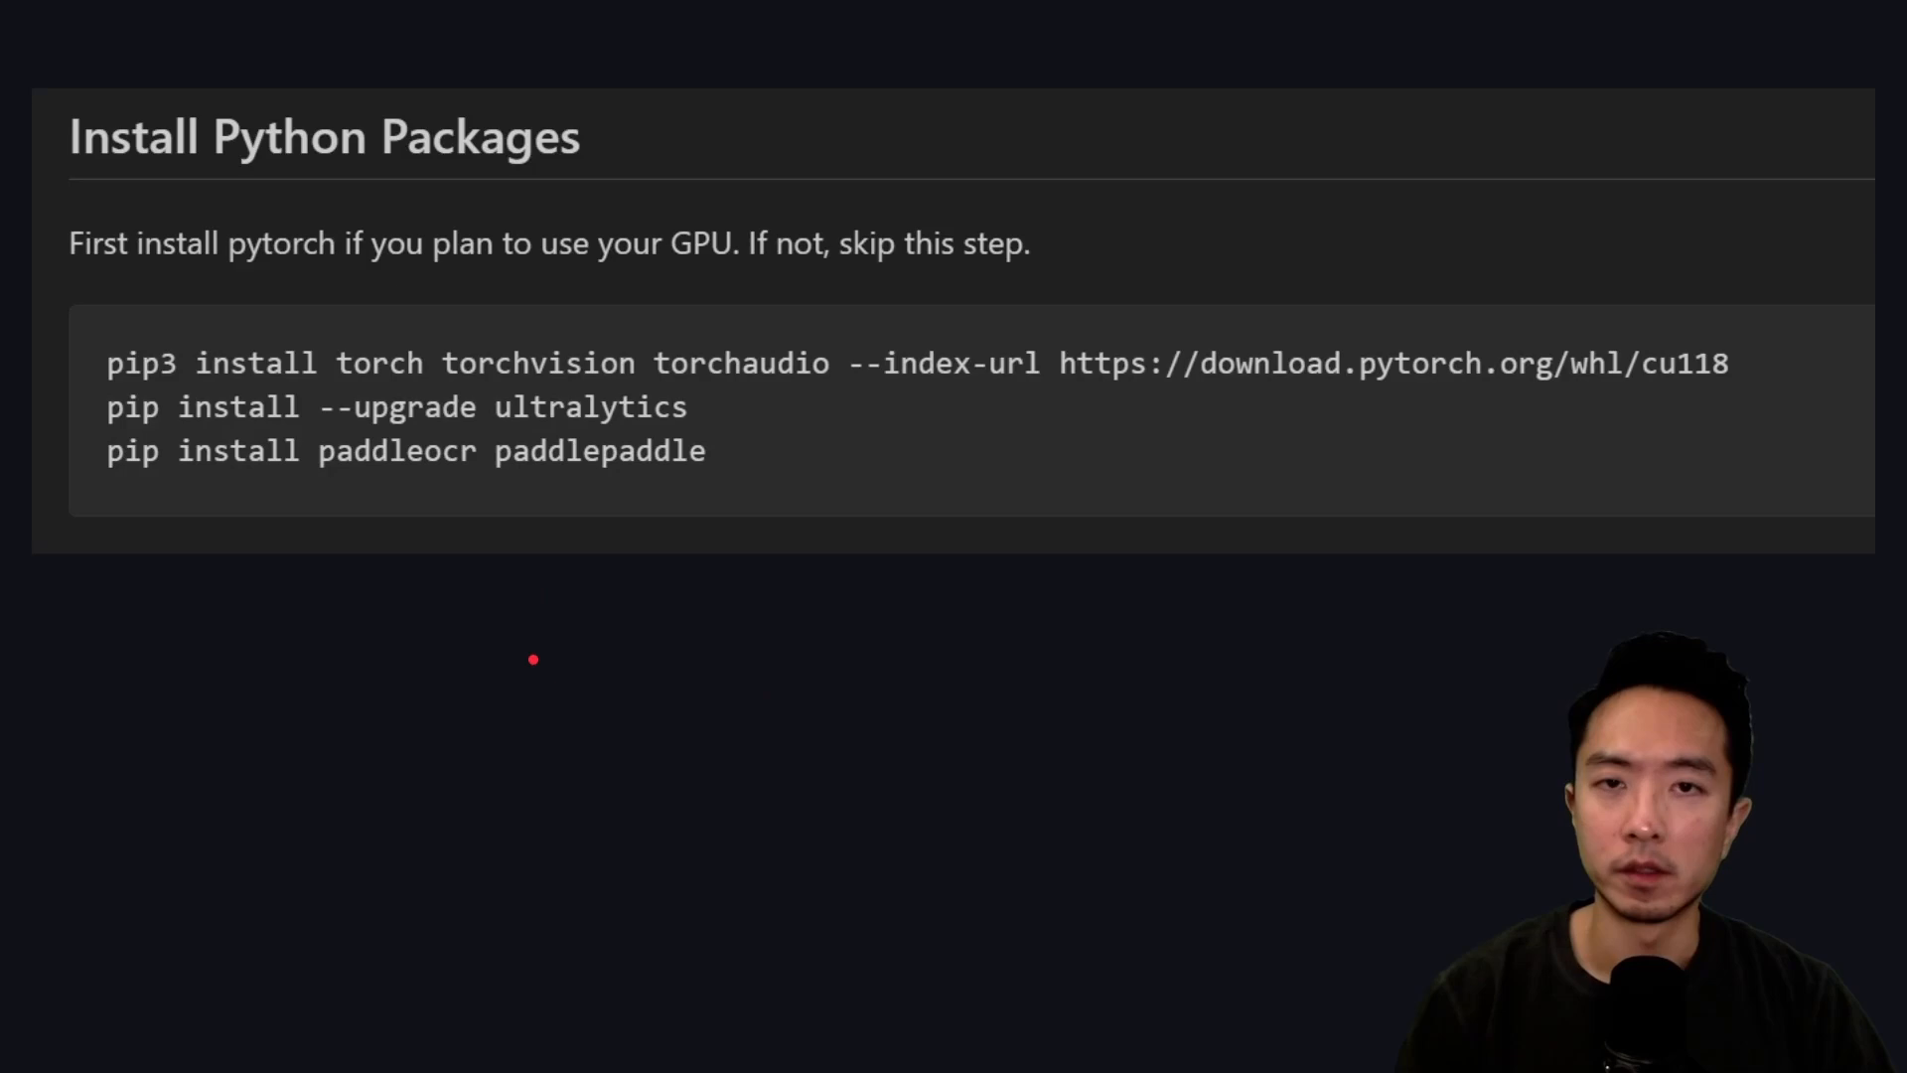
mouse_move(547, 670)
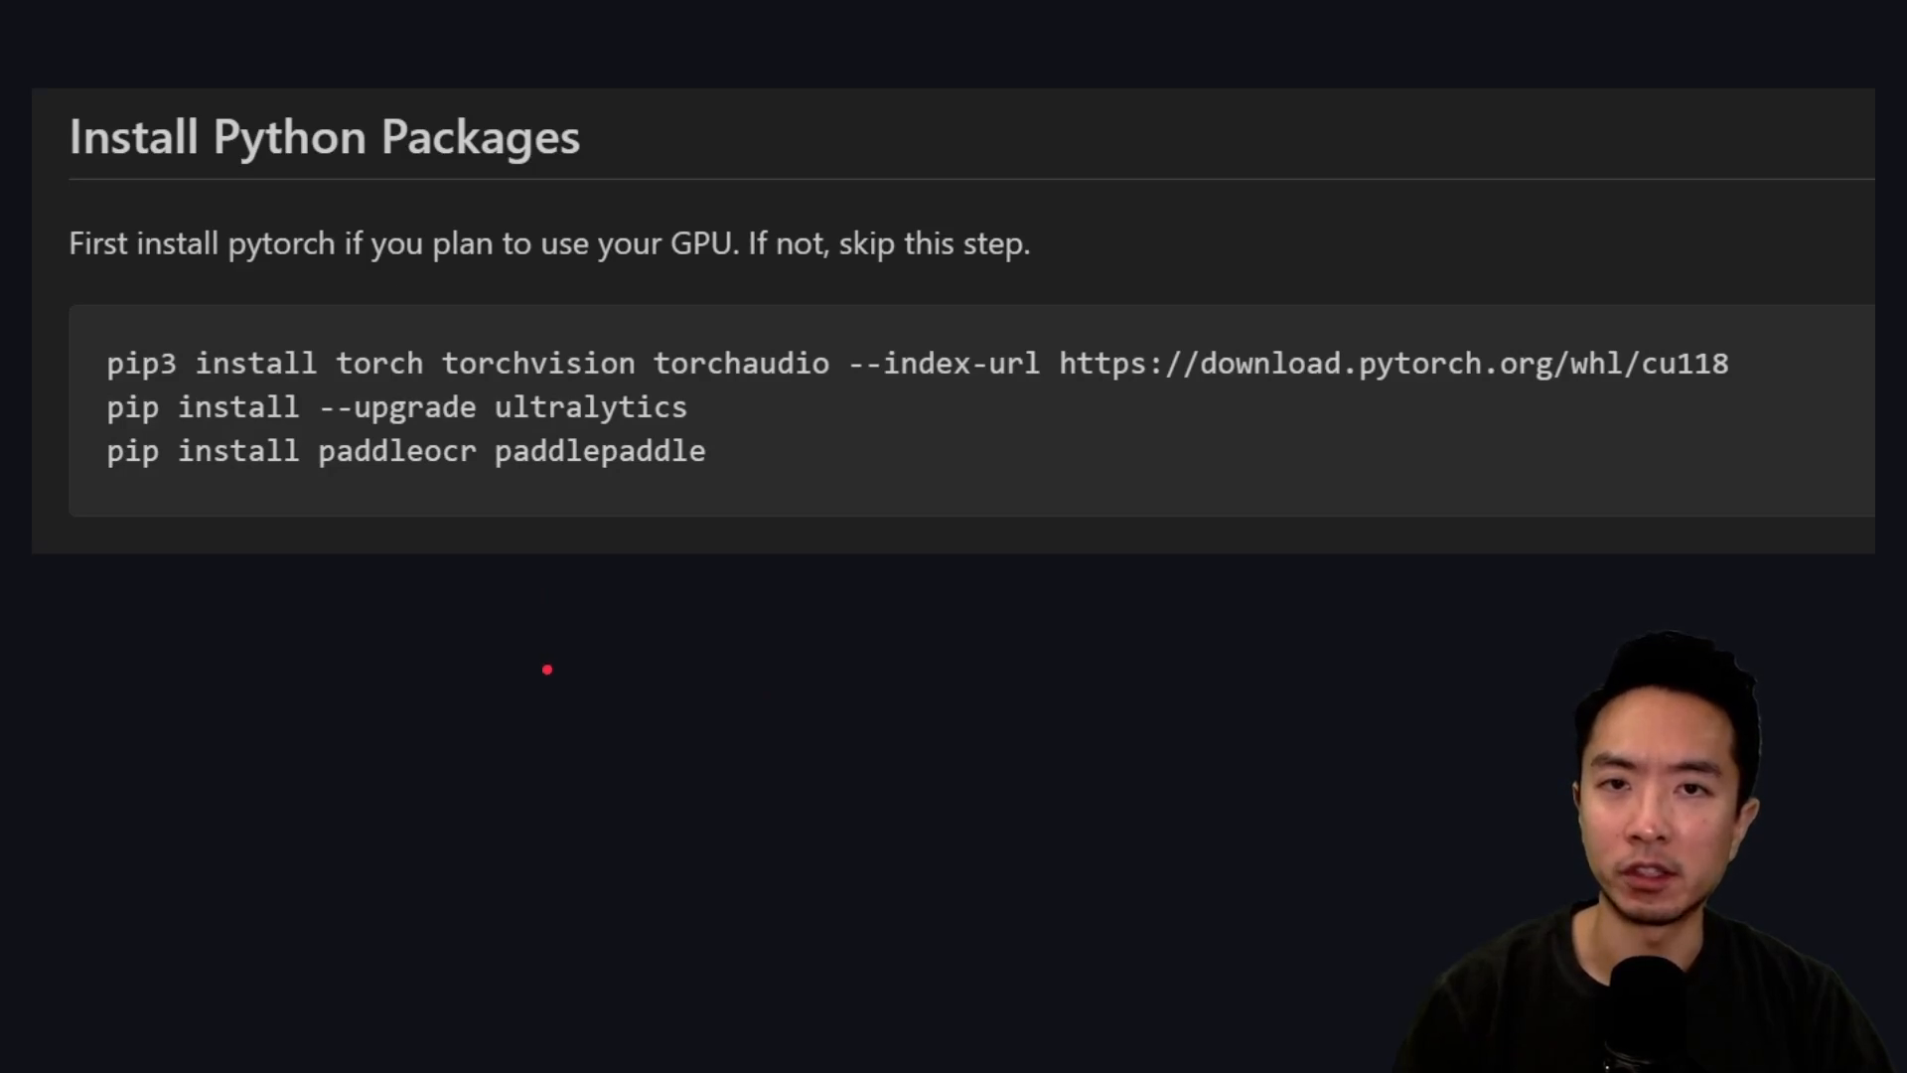
mouse_move(576, 691)
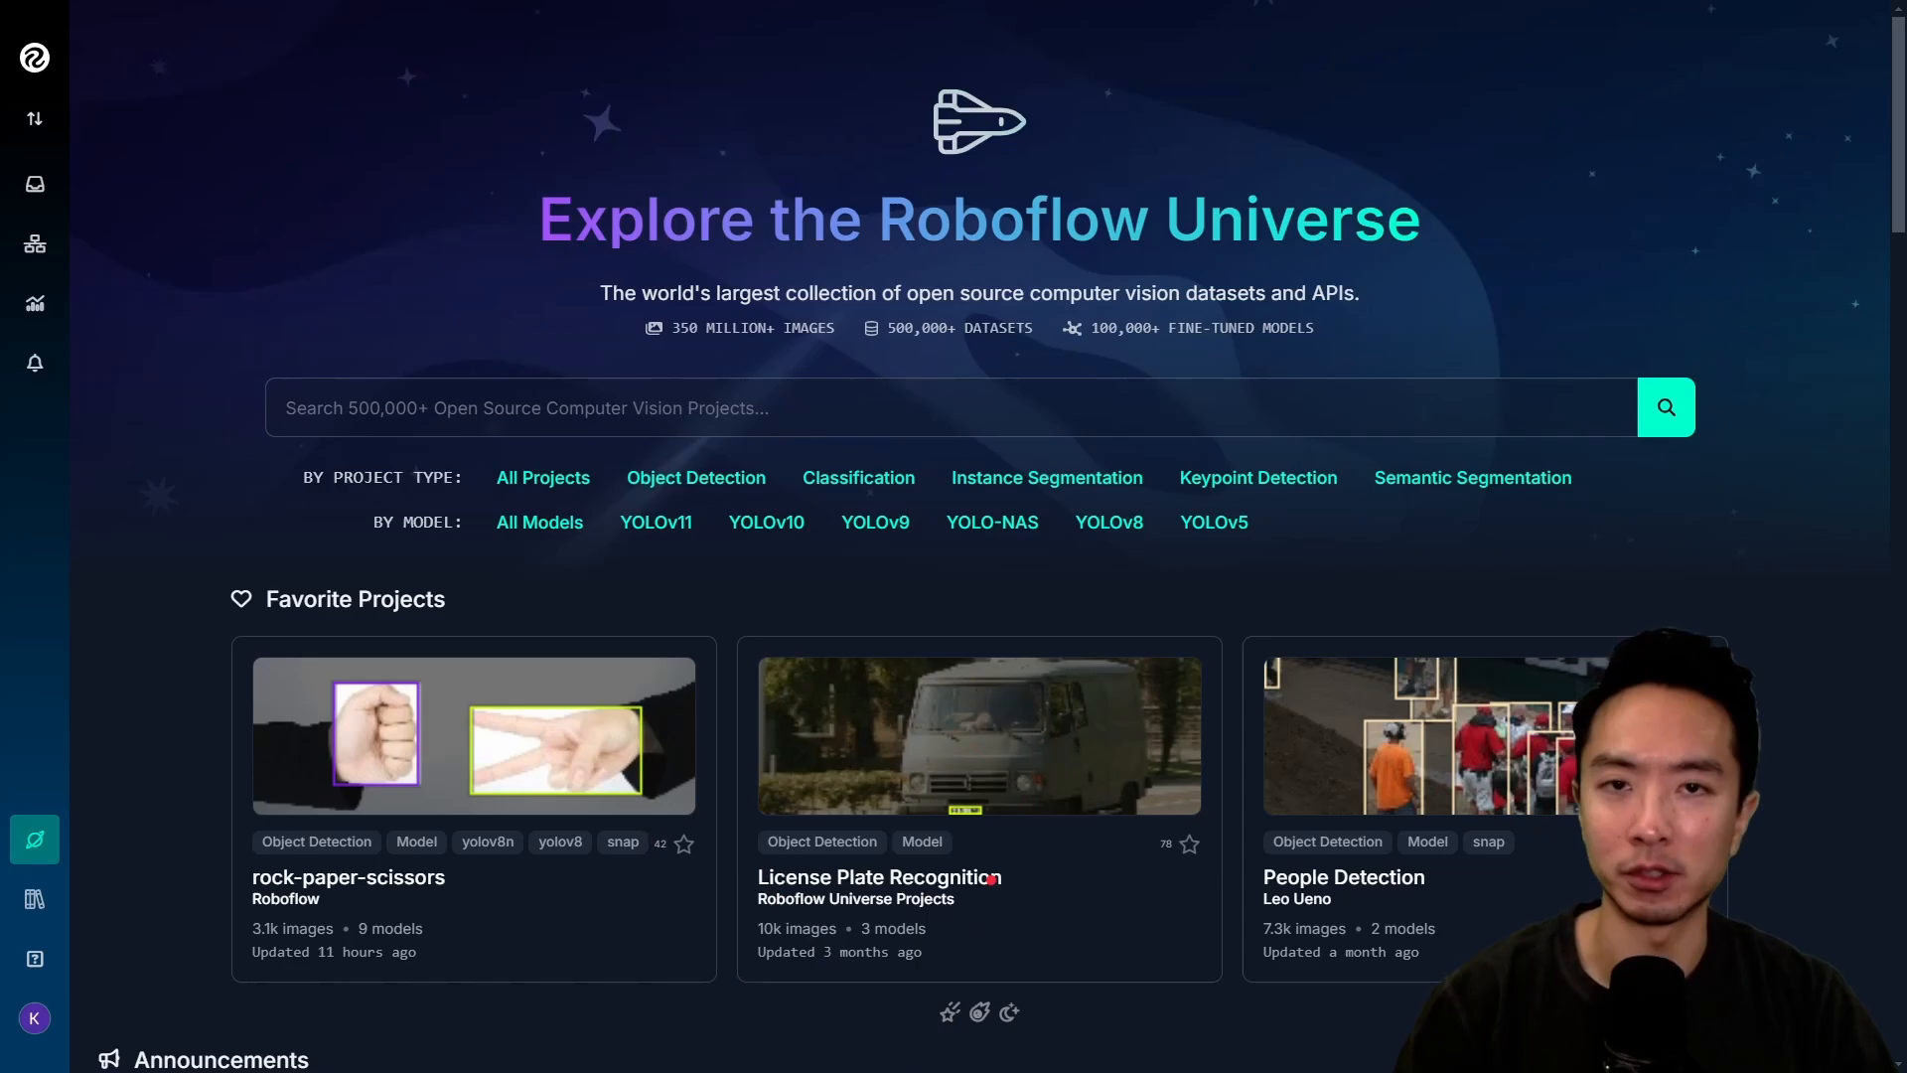
Open the License Plate Recognition project and show its Dataset page with versions and formats
click(878, 877)
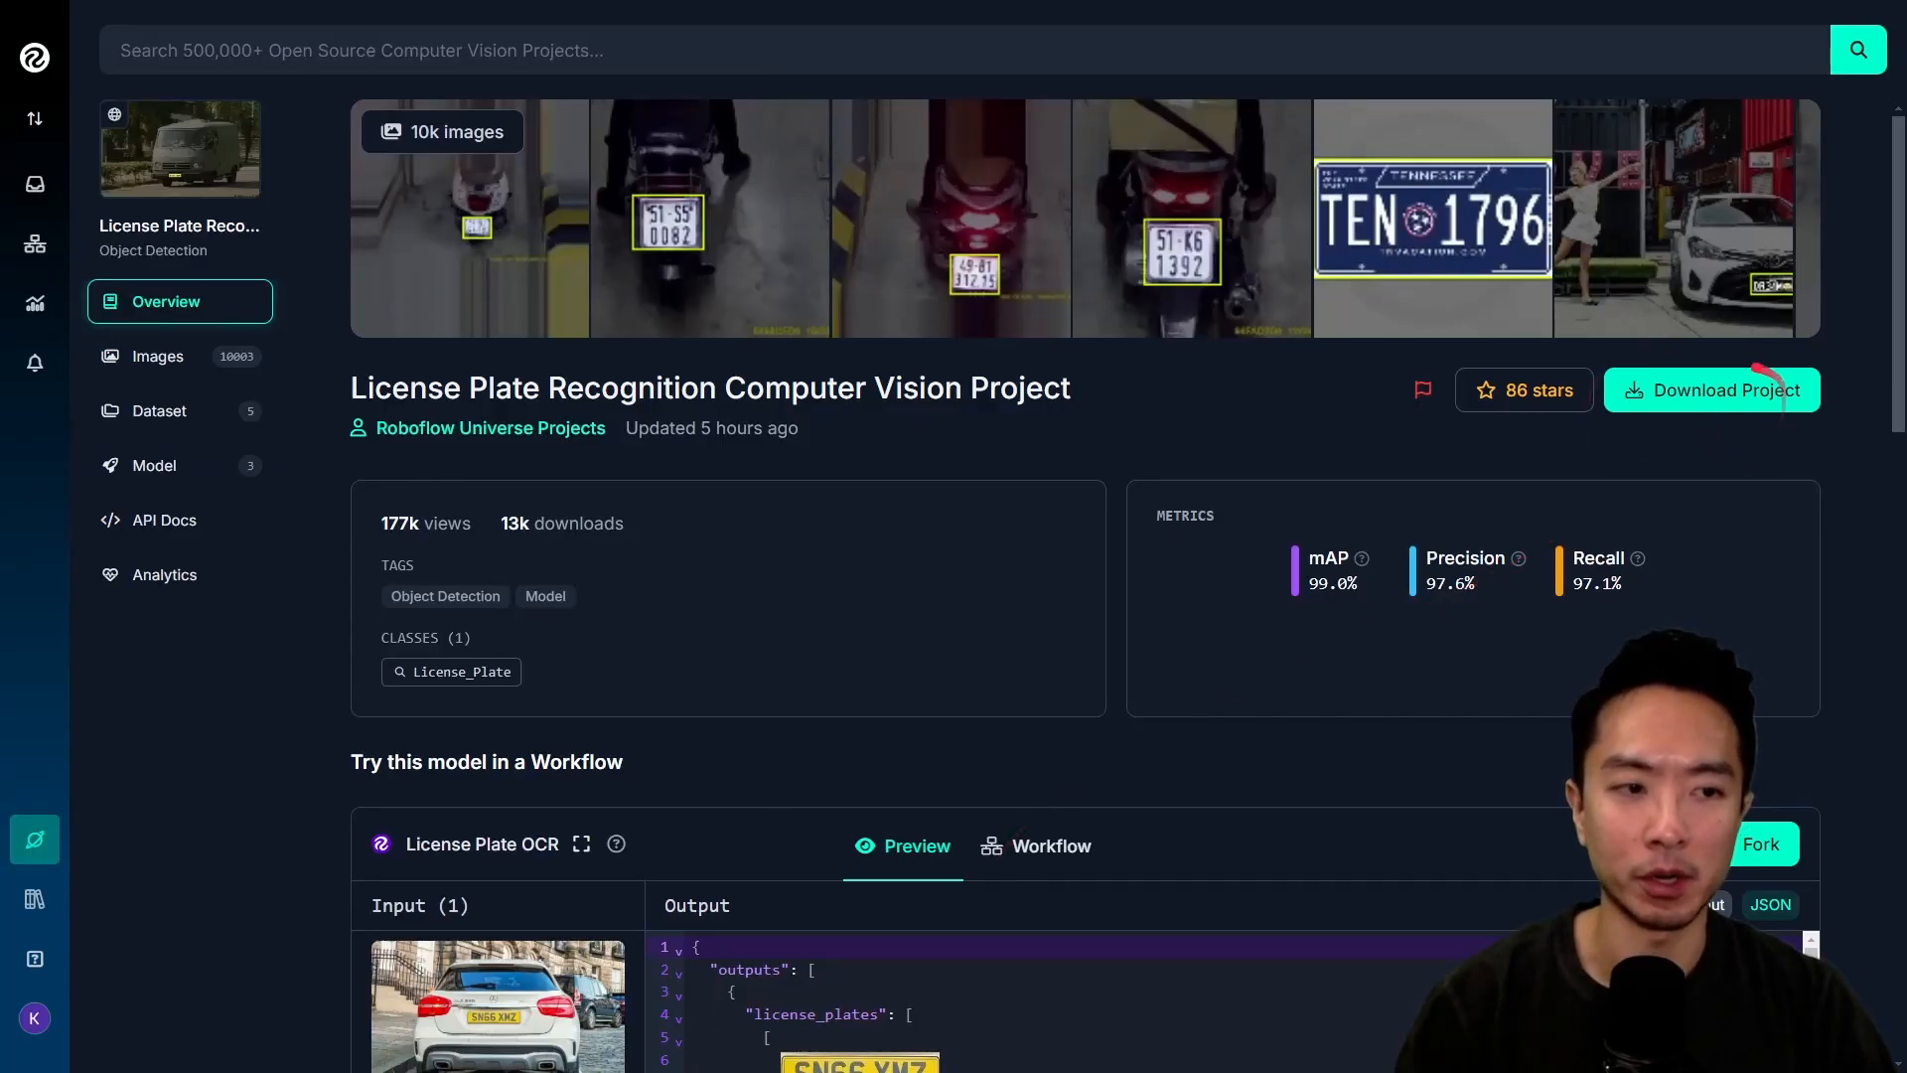
click(159, 410)
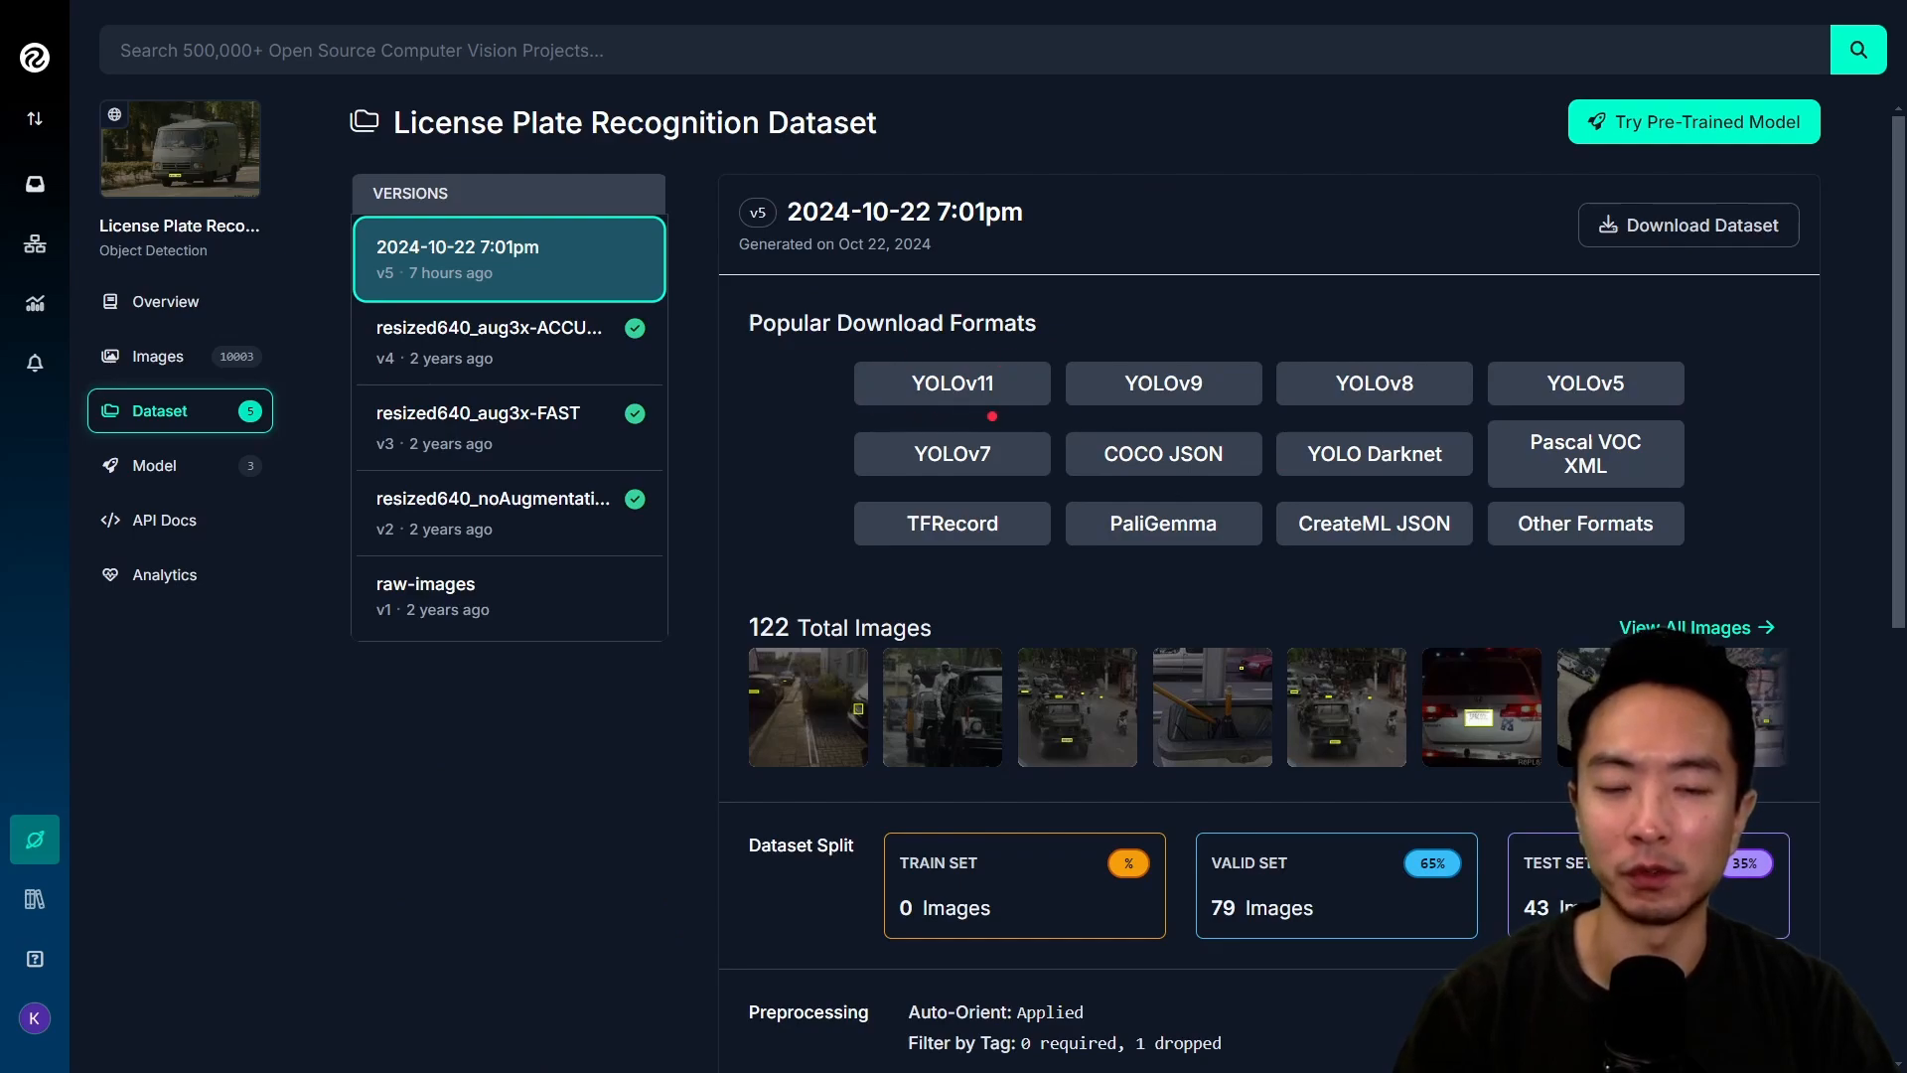
mouse_move(952, 383)
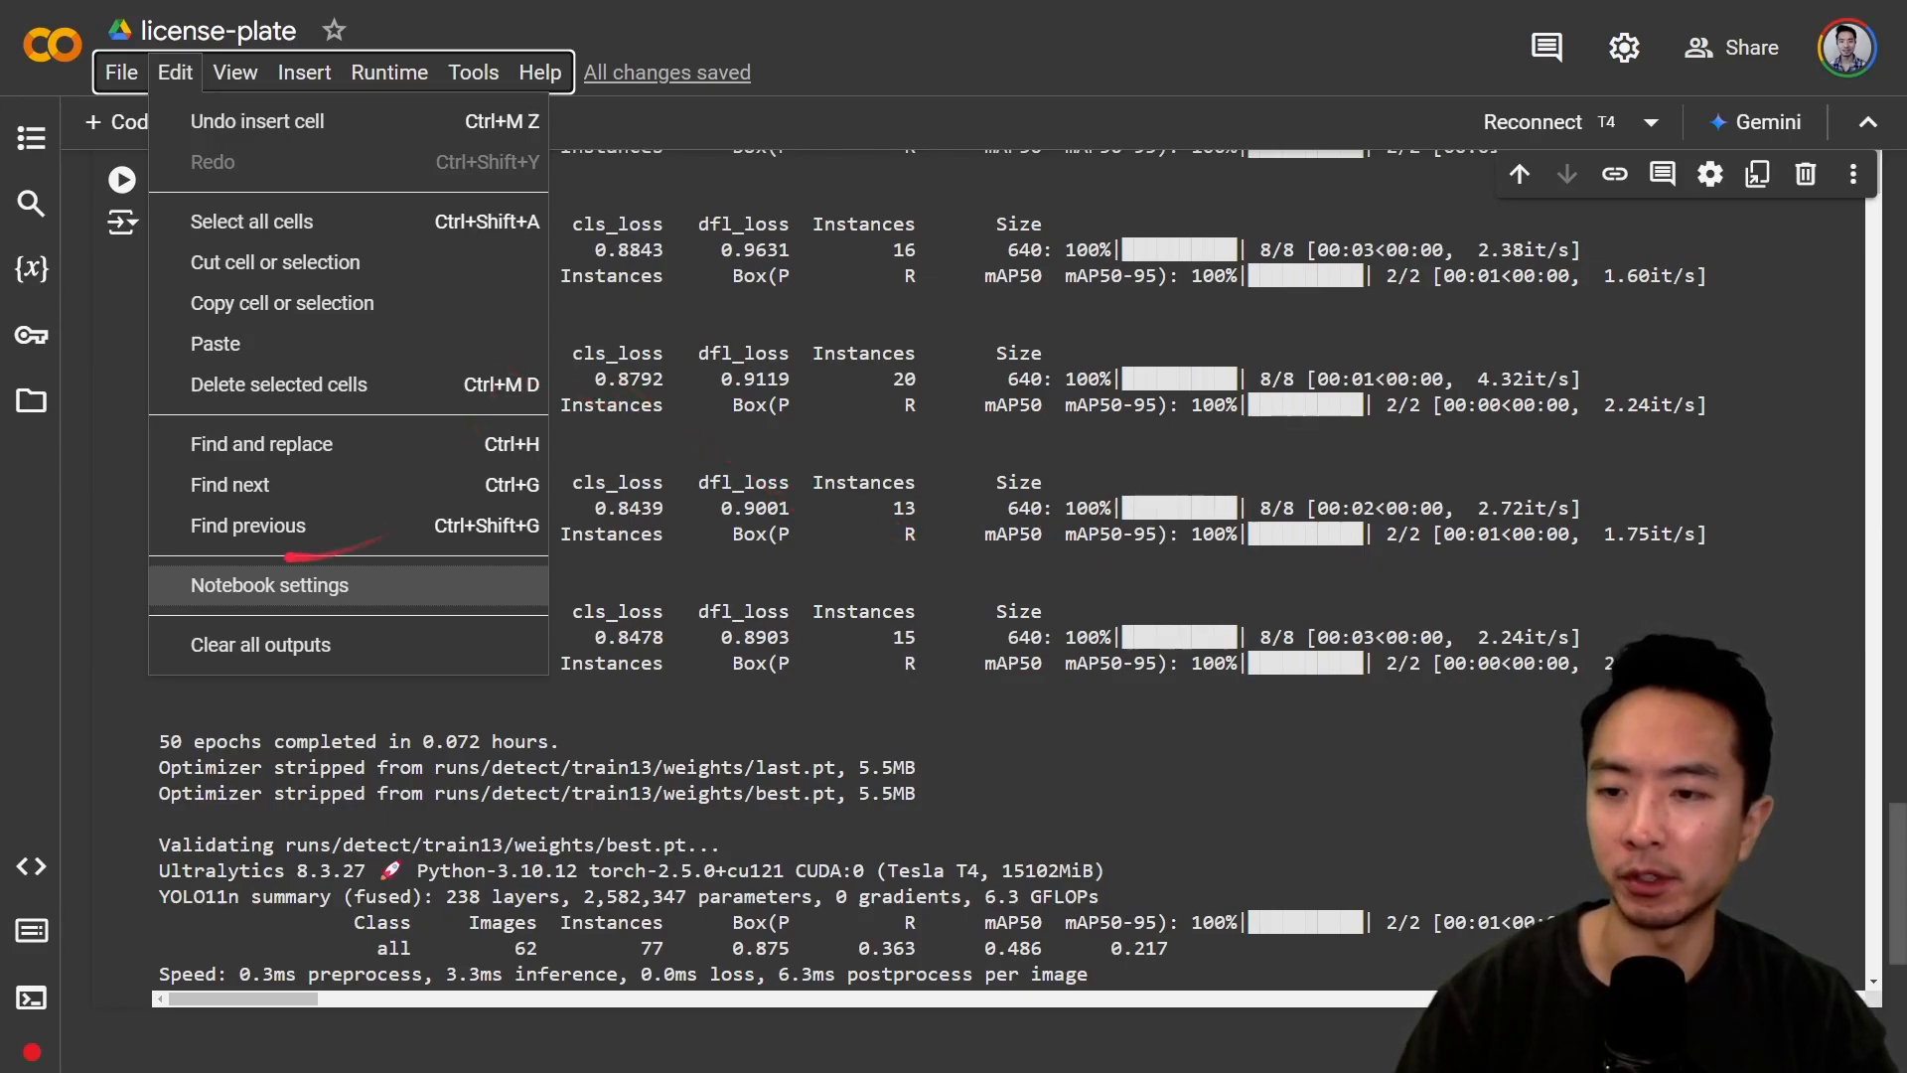
Select T4 GPU as the hardware accelerator in Notebook settings
click(269, 585)
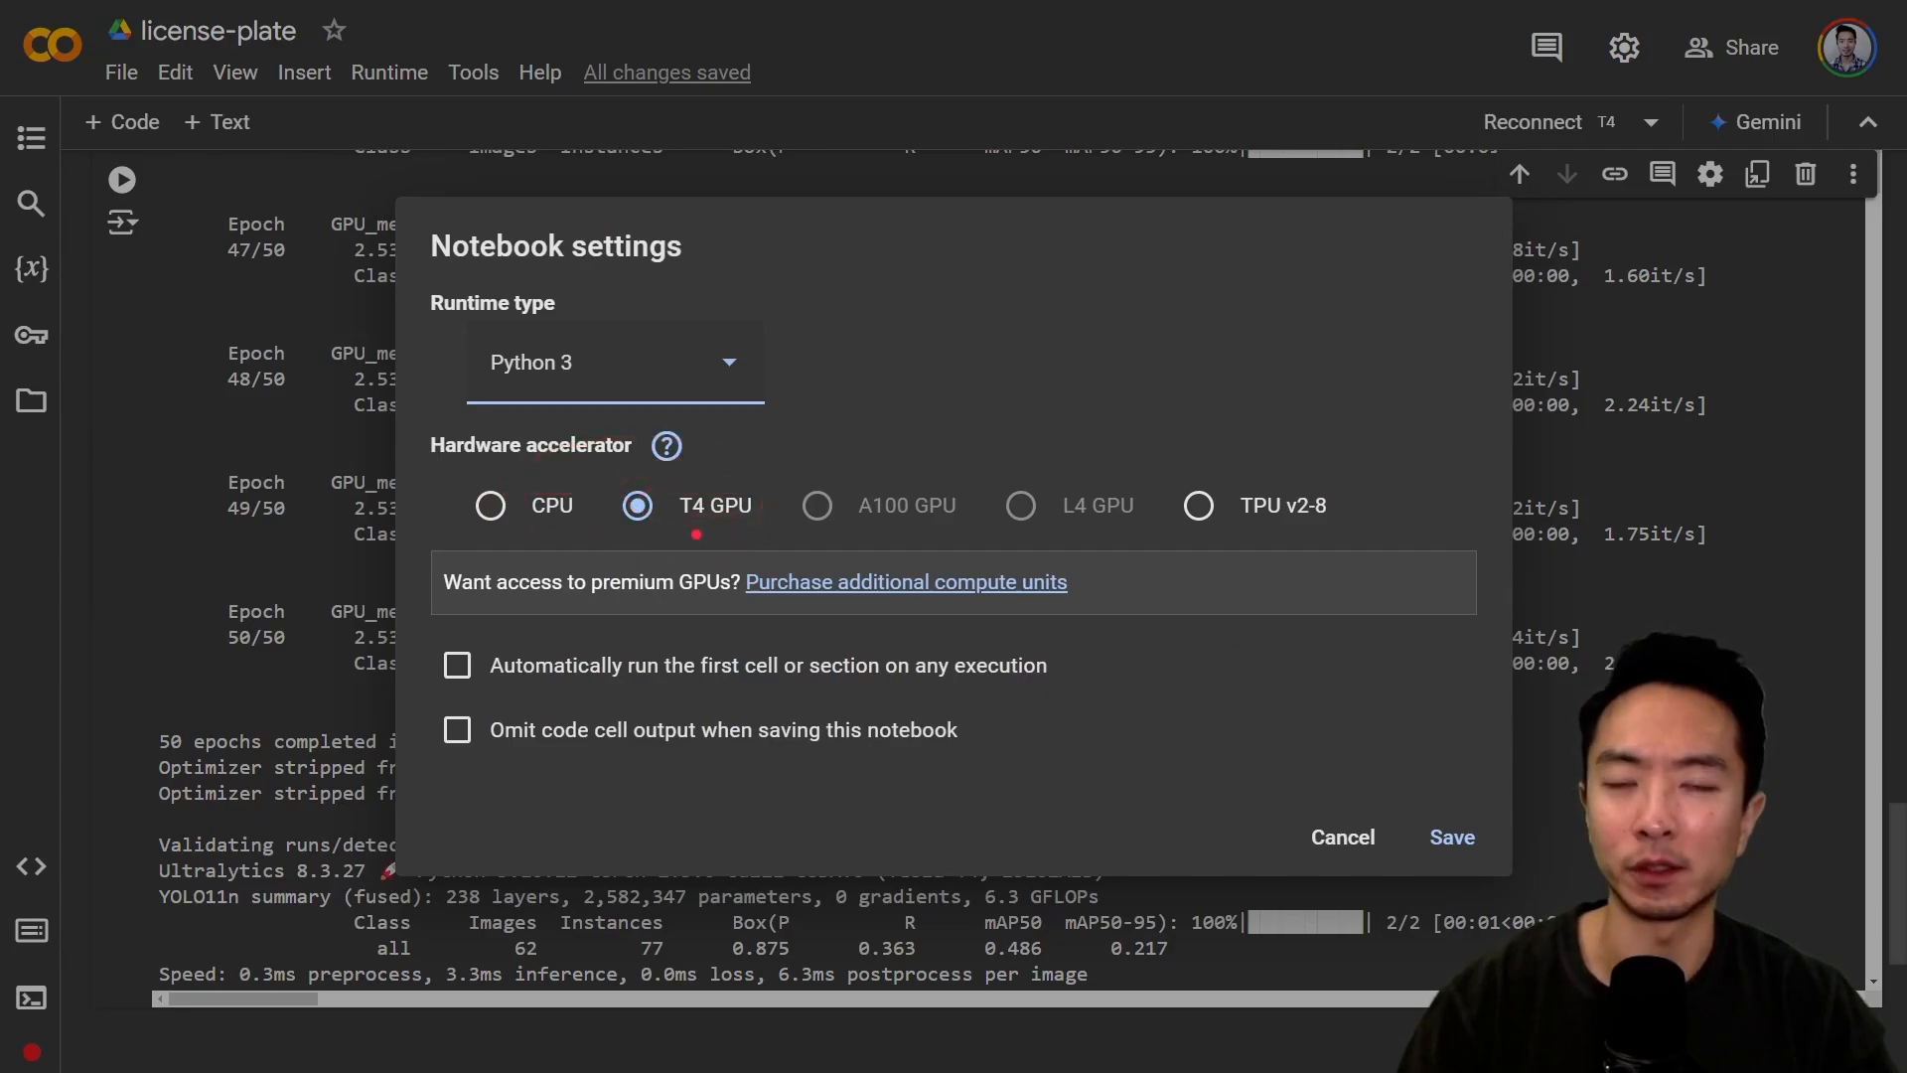
click(1343, 838)
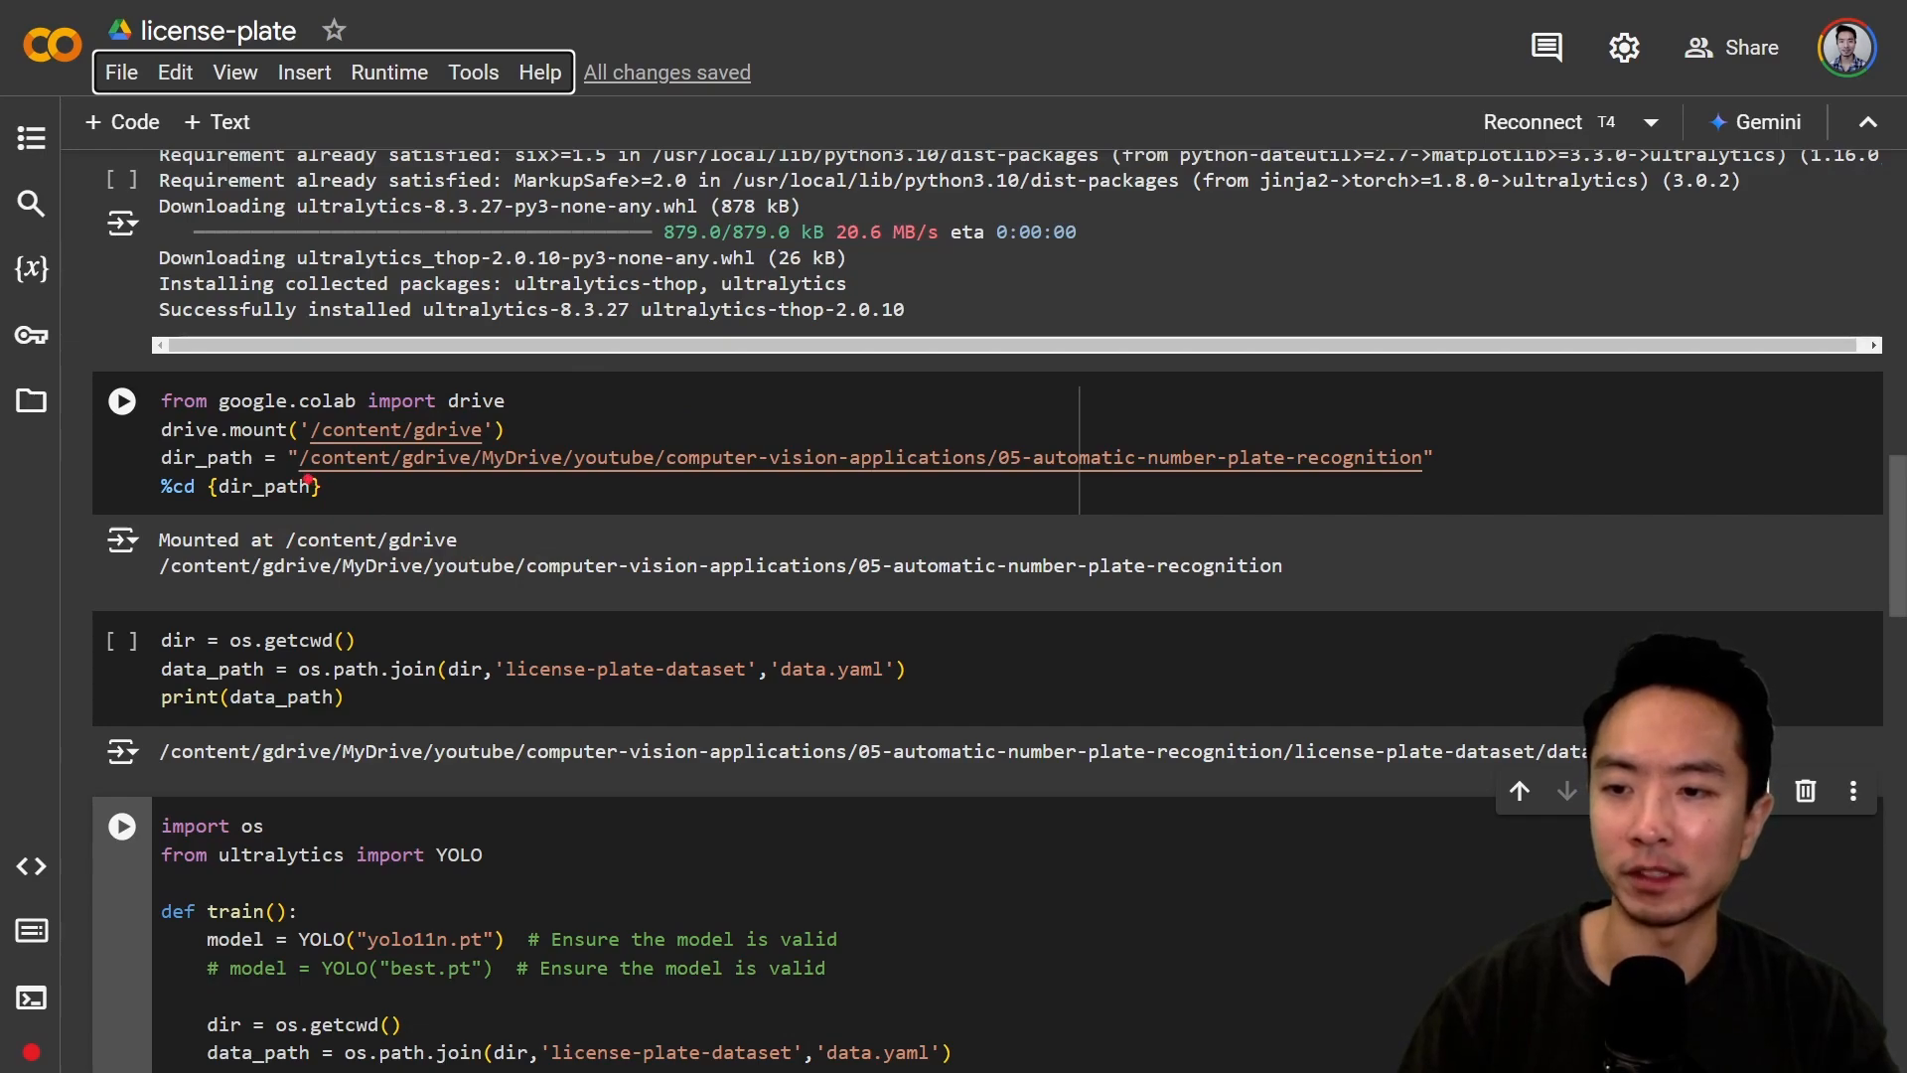
click(122, 826)
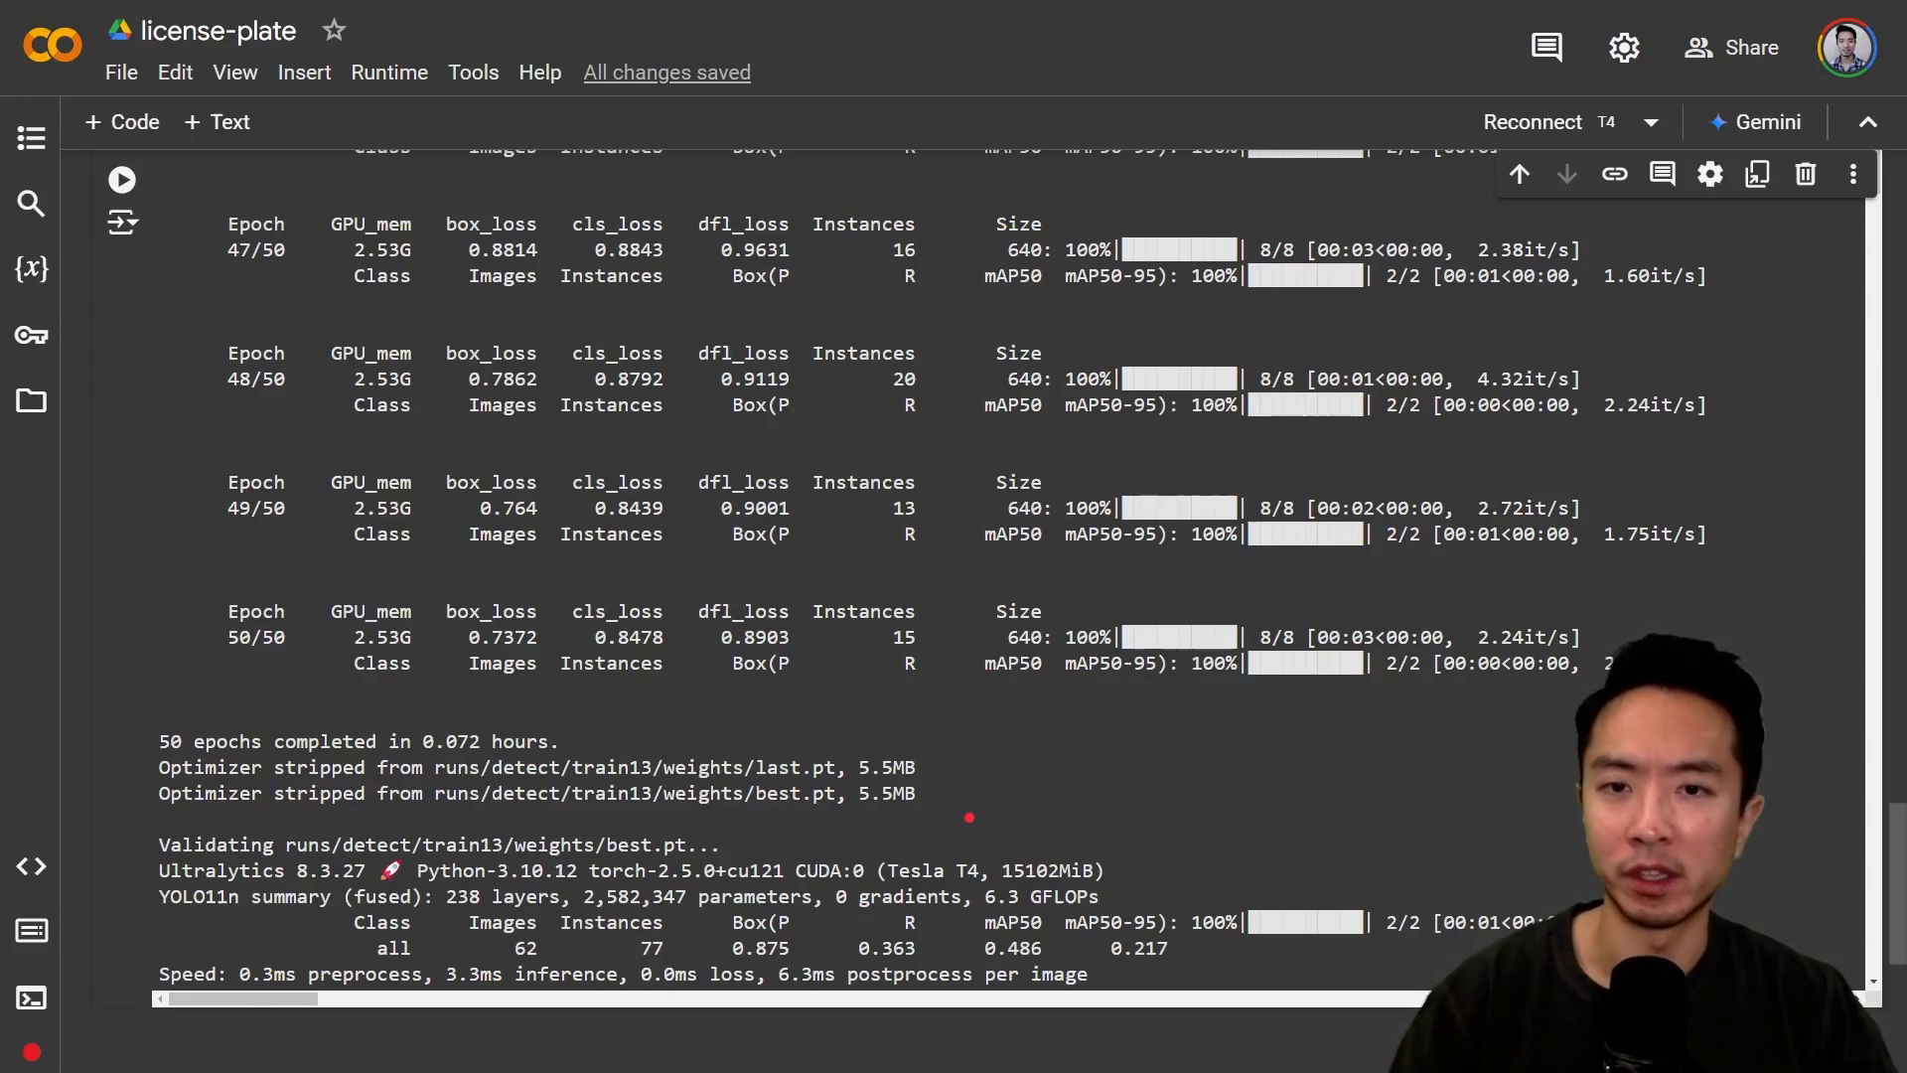
mouse_move(944, 791)
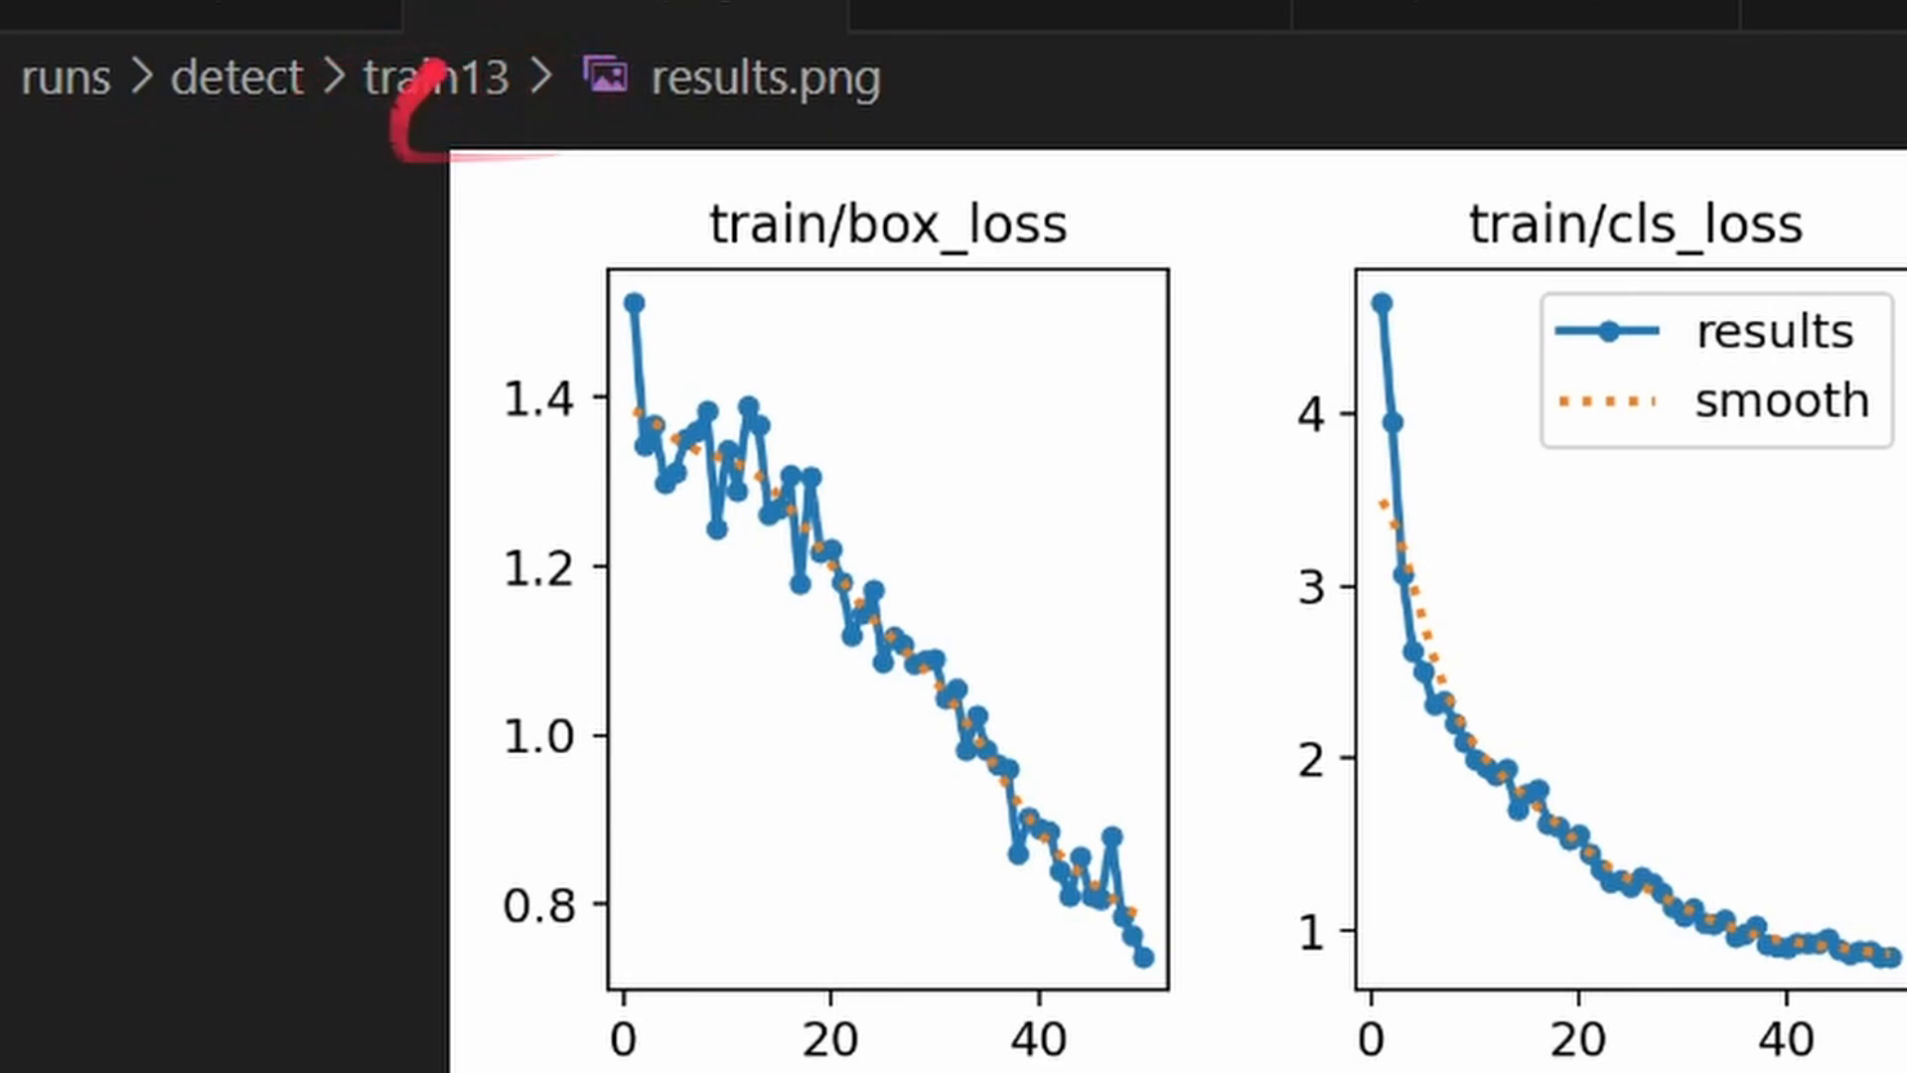
mouse_move(741, 149)
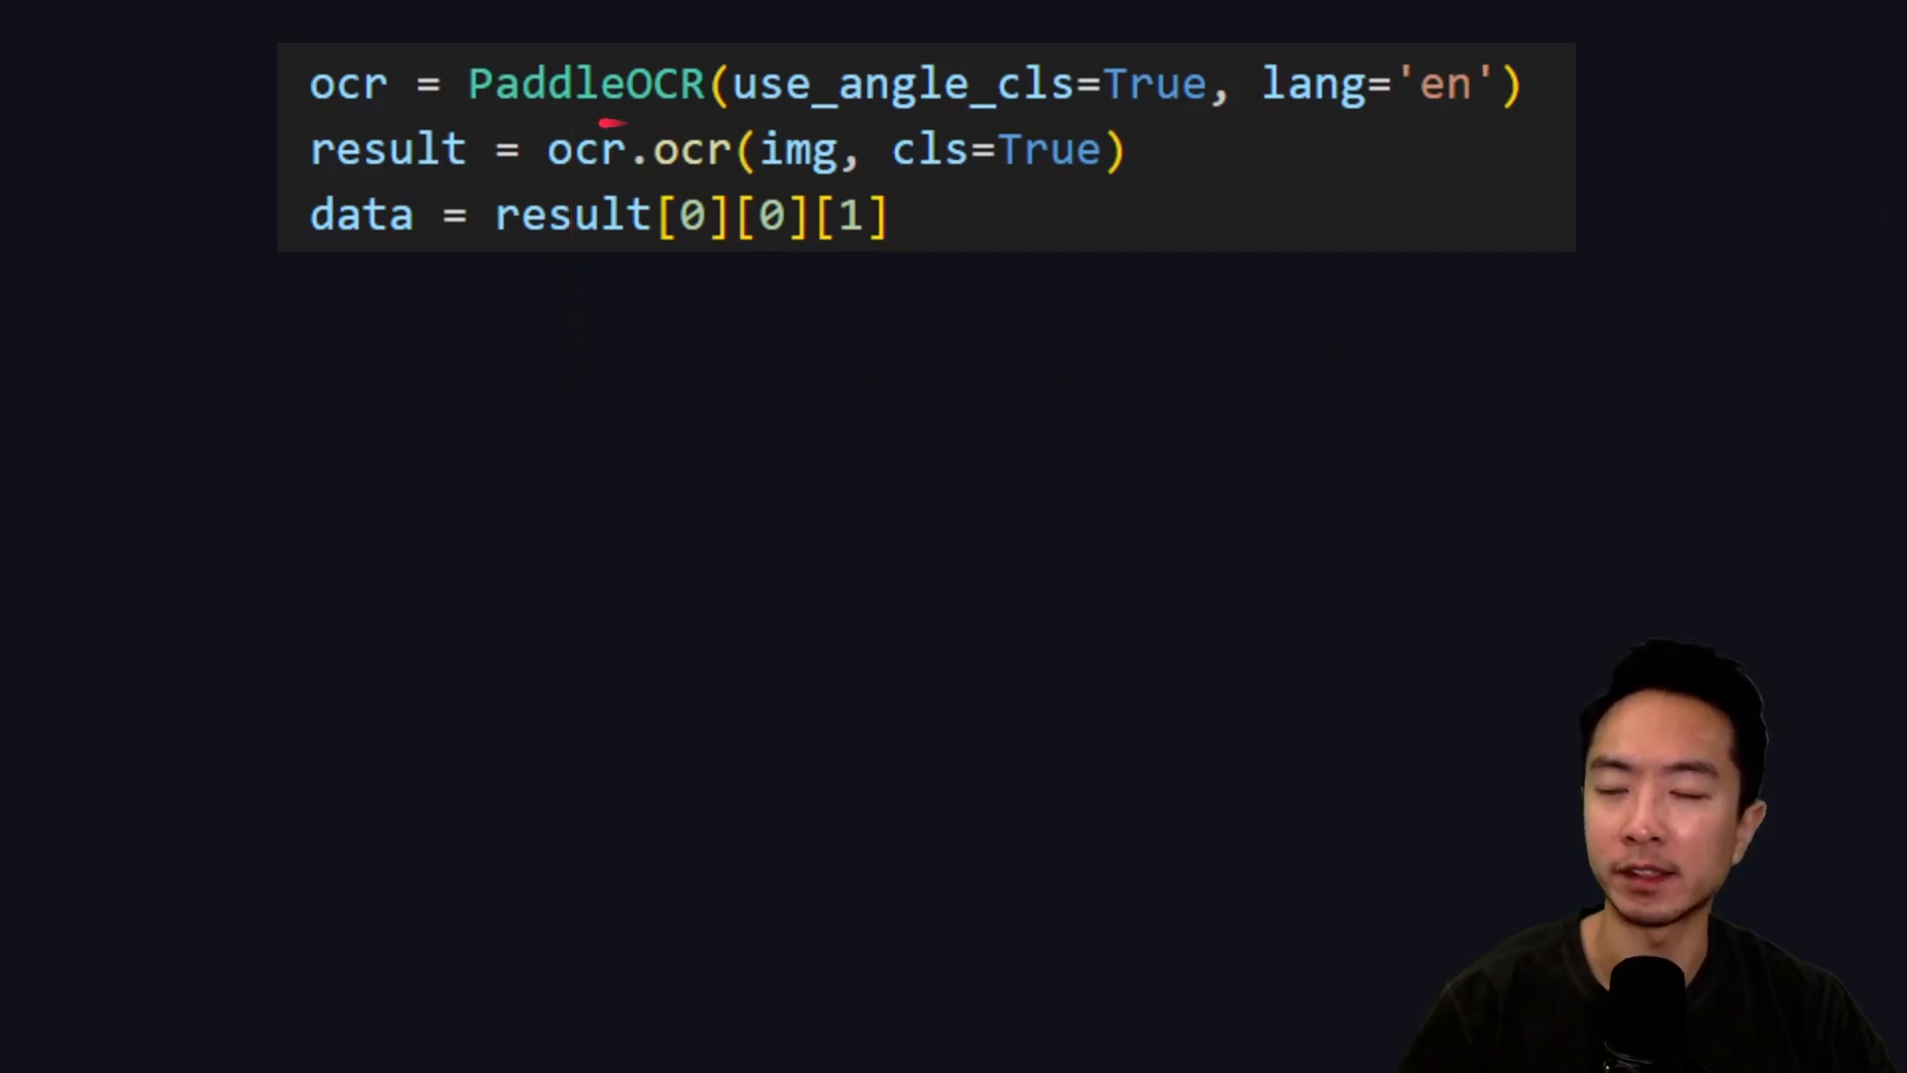
mouse_move(606, 174)
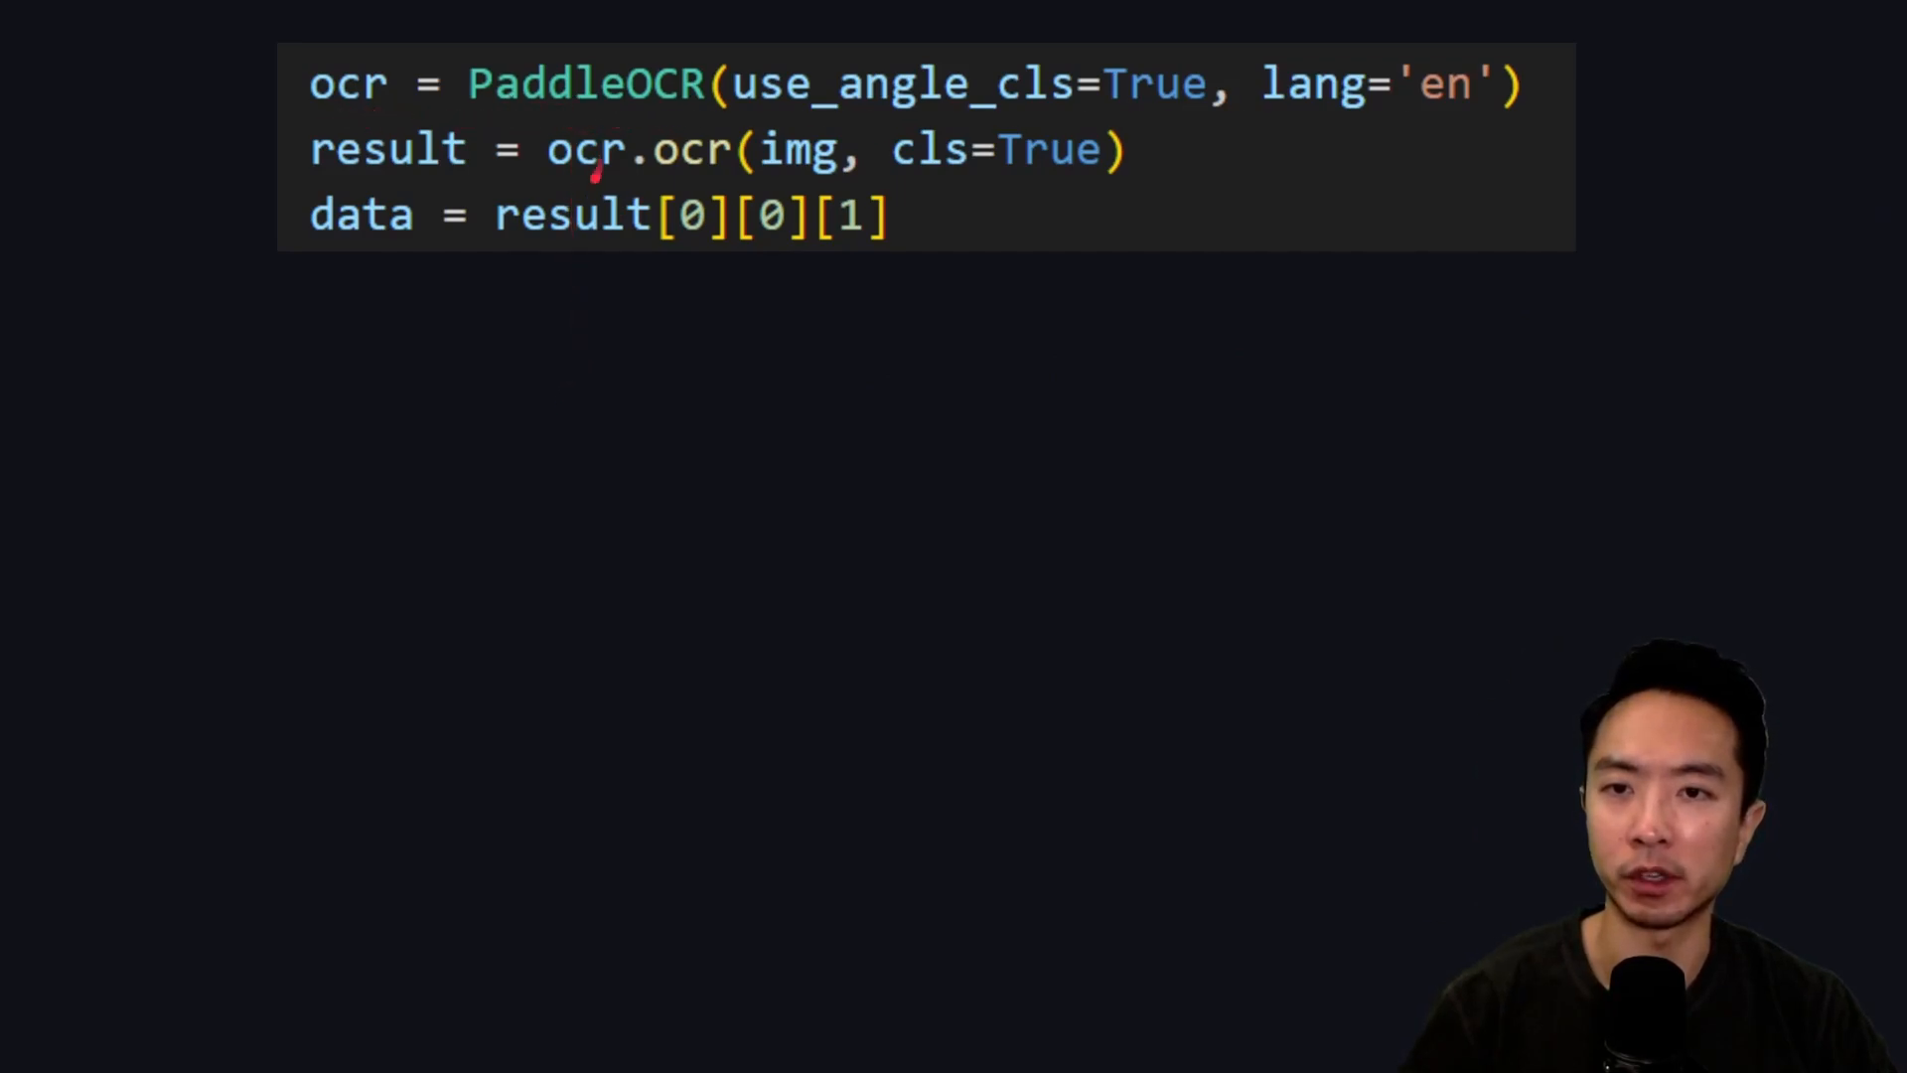